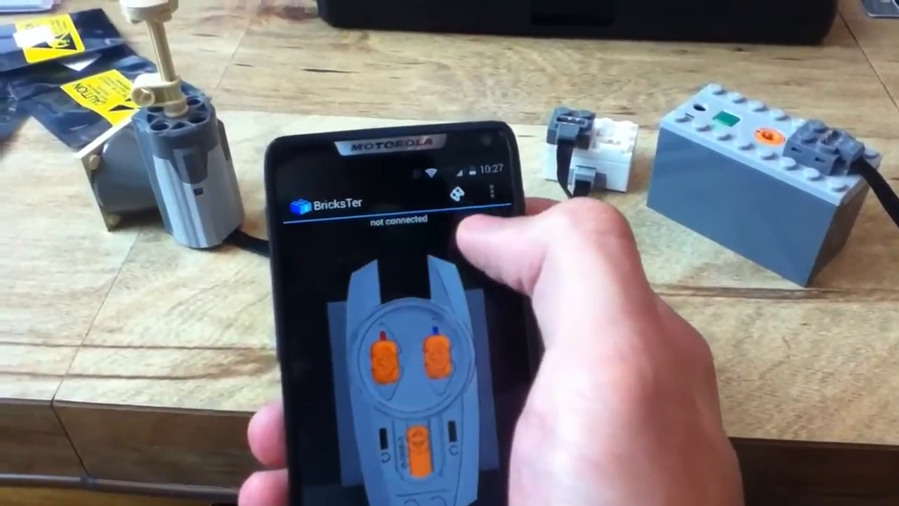
- Choose Connect from the options menu to show the paired Bluetooth device list
left_click(479, 192)
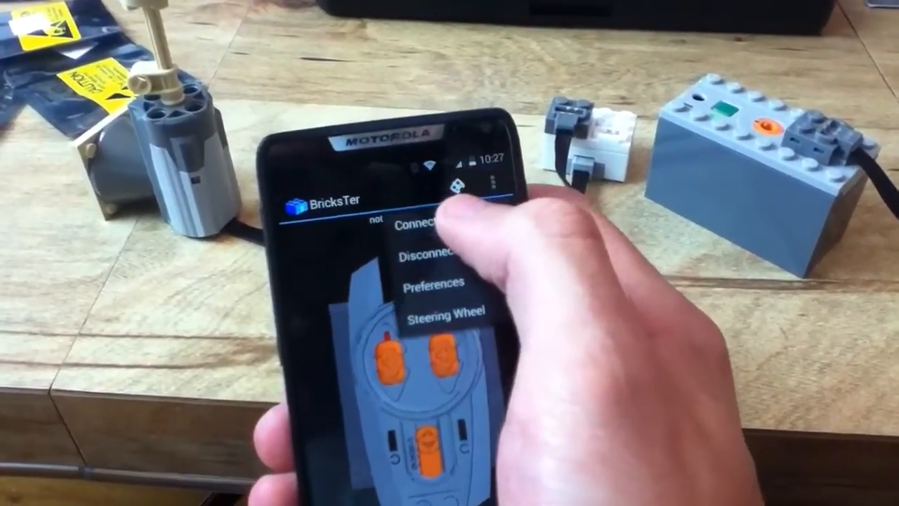
left_click(411, 226)
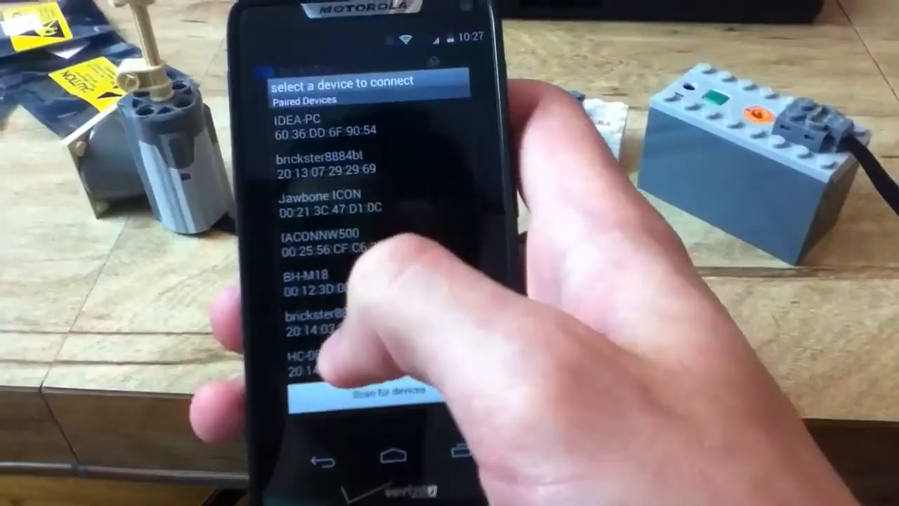